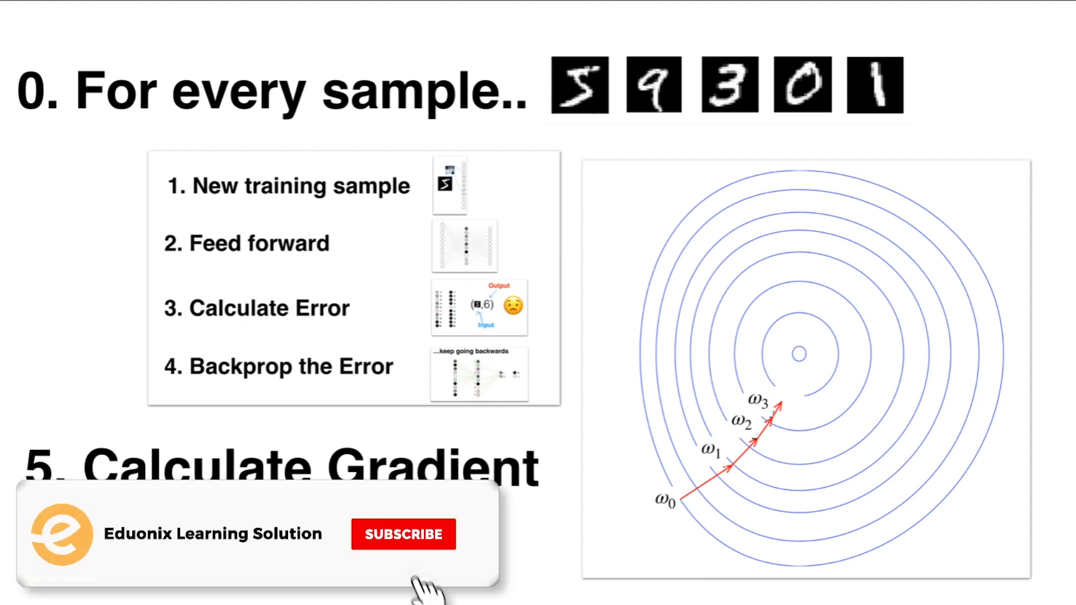
{"action": "left_click", "coordinate": [403, 534]}
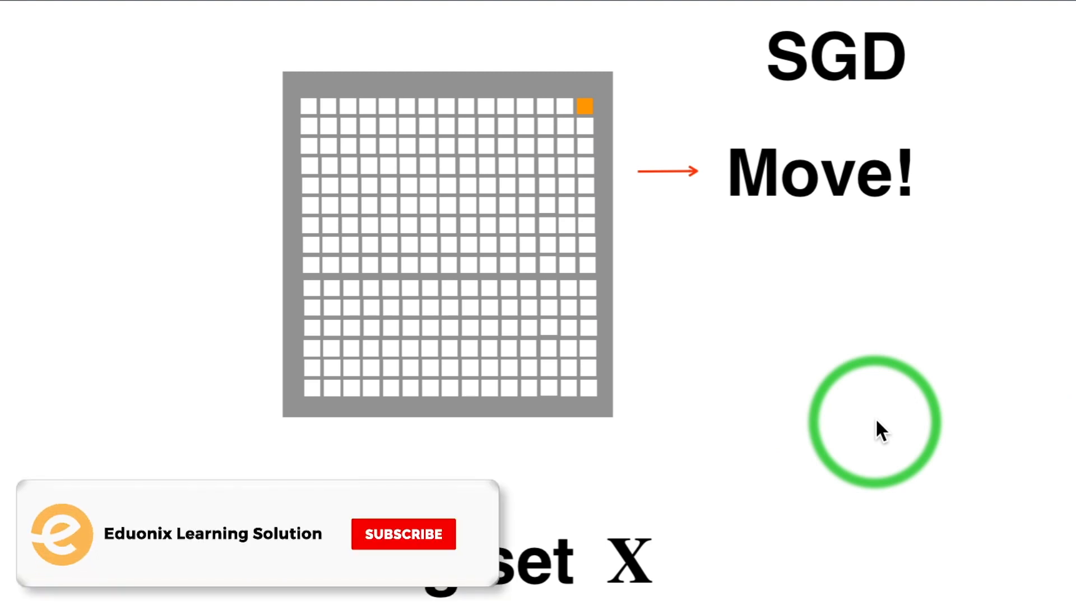
{"action": "left_click", "coordinate": [403, 534]}
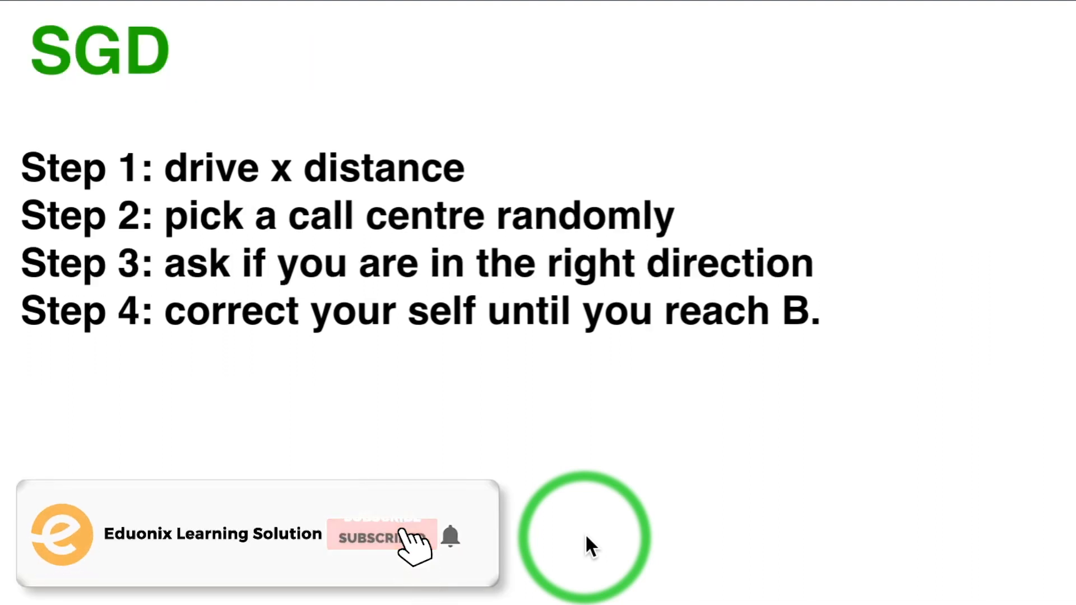
{"action": "left_click", "coordinate": [382, 537]}
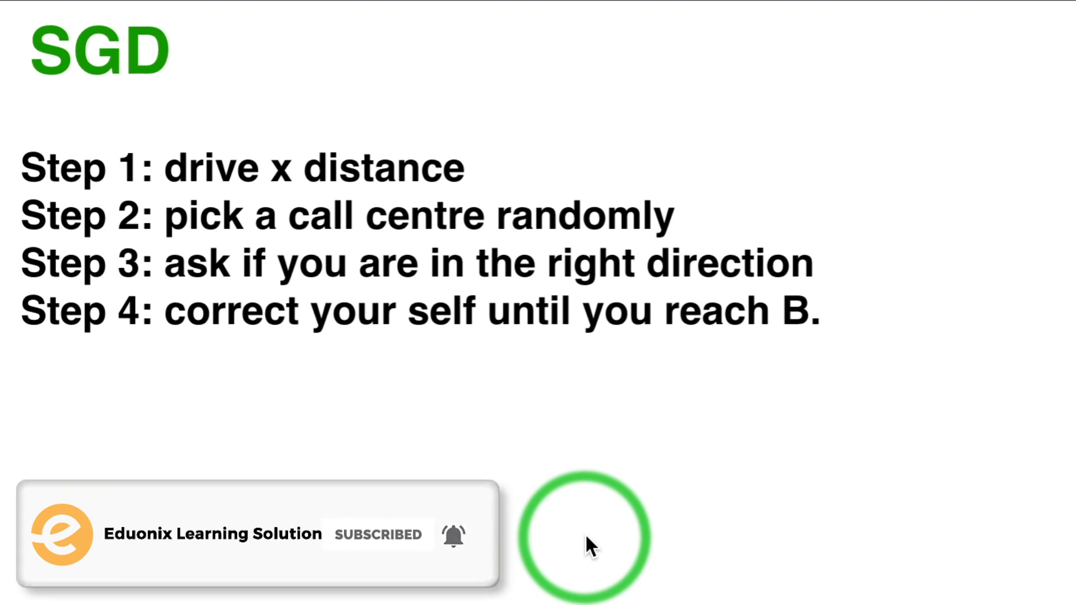